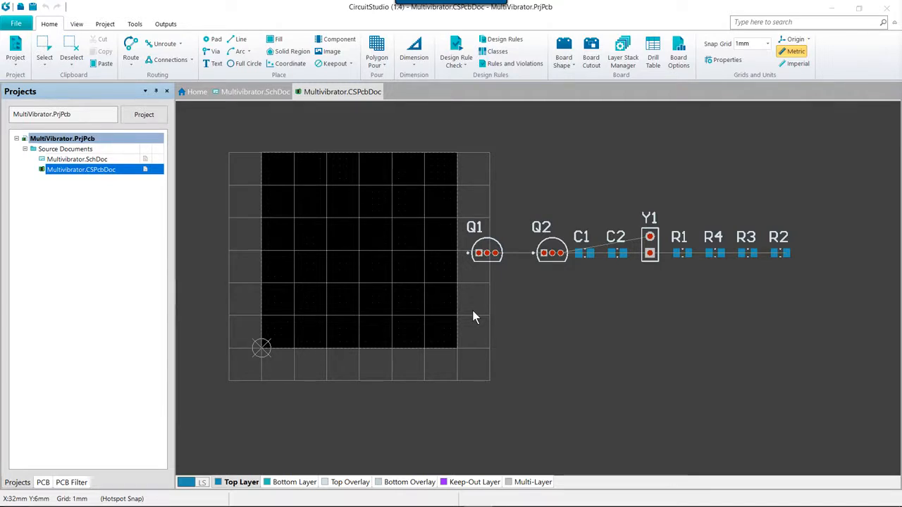
mouse_move(511, 308)
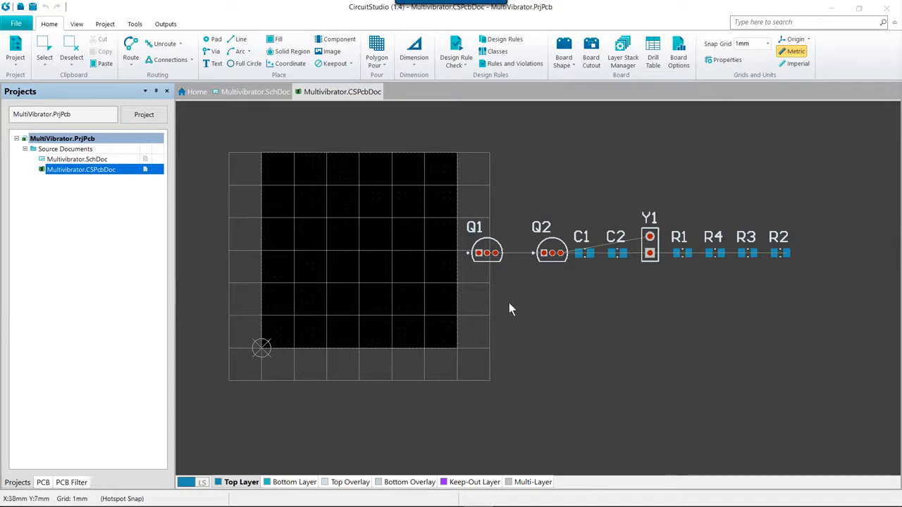
mouse_move(493, 296)
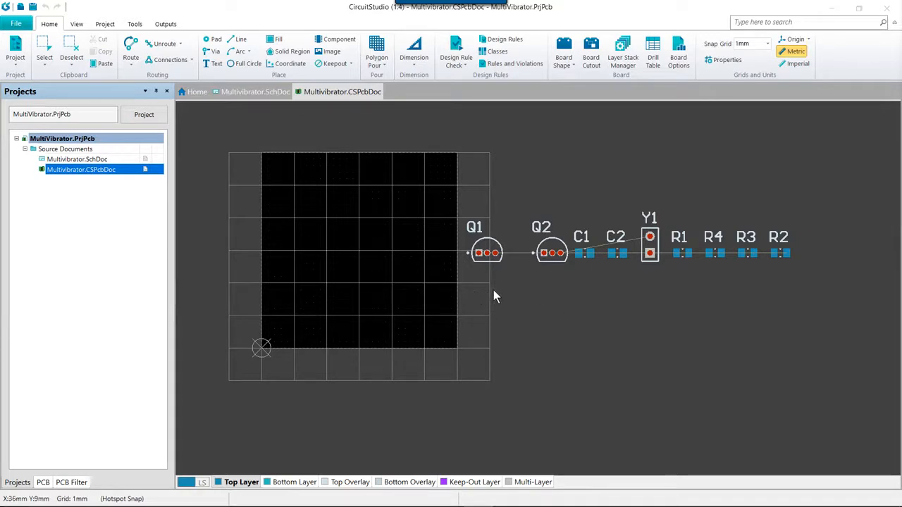
Zoom the PCB view and bring up the canvas context menu to reach View Area
scroll(up, 3)
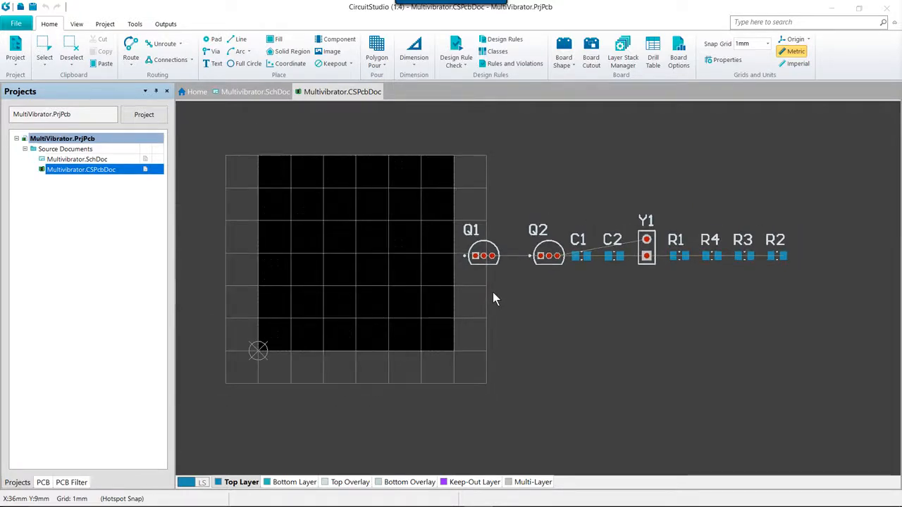
right_click(493, 298)
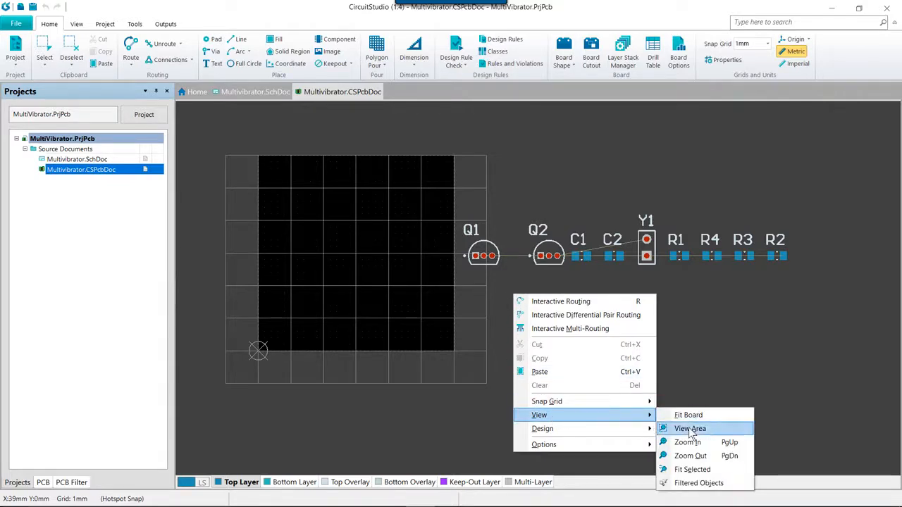
Use View Area to zoom onto the board outline and the row of unplaced components
click(688, 414)
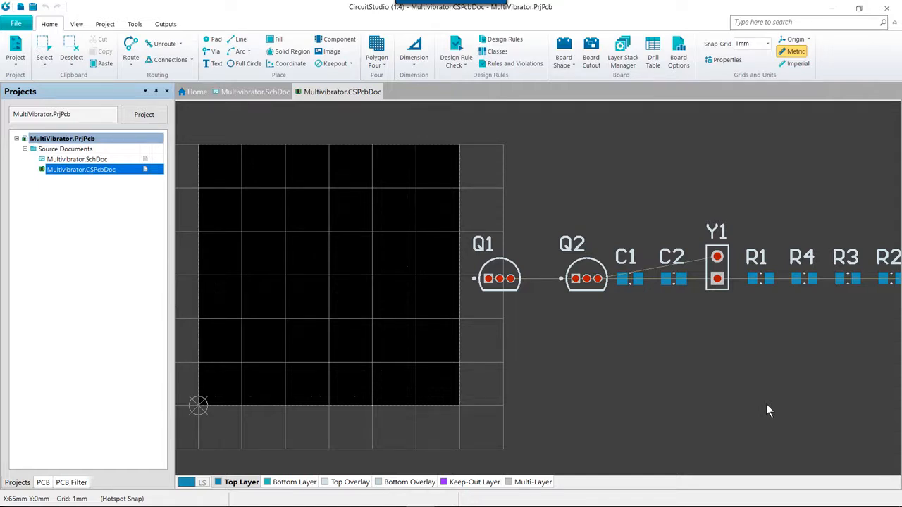
mouse_move(740, 44)
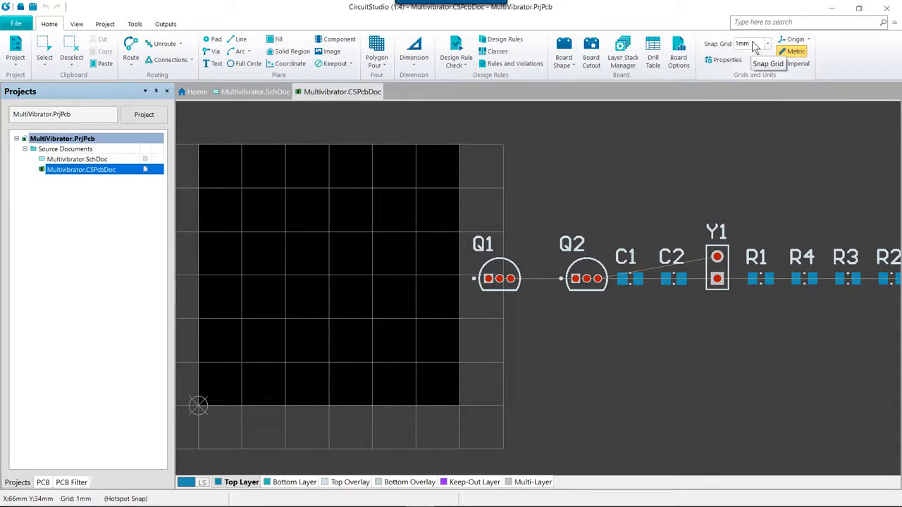
mouse_move(683, 135)
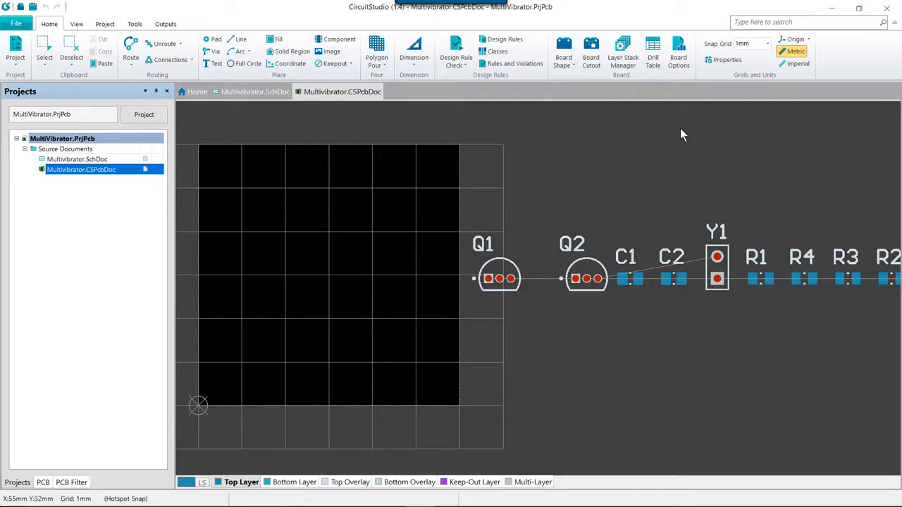
mouse_move(694, 240)
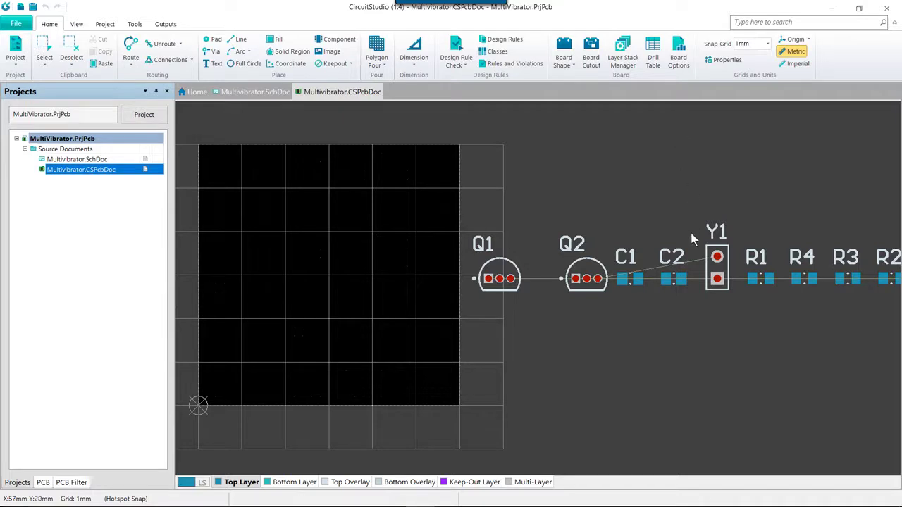
mouse_move(717, 275)
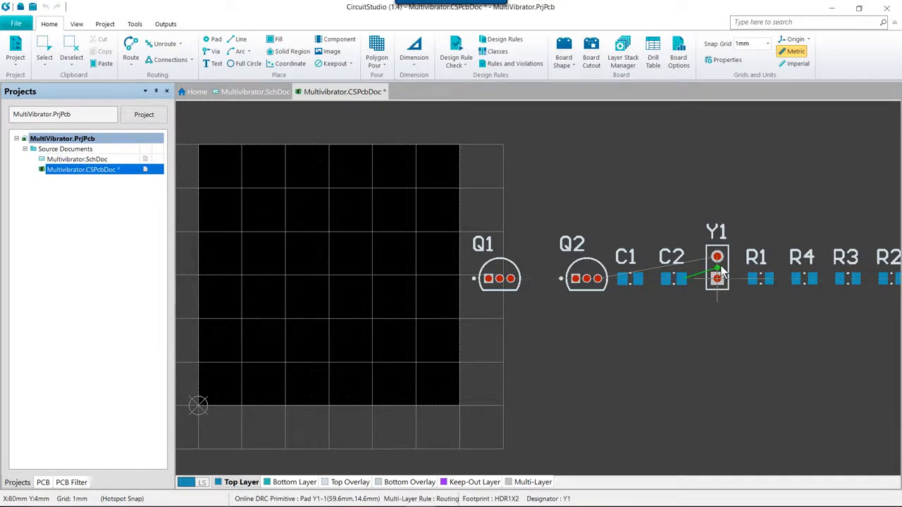
Drag crystal Y1 from the component row onto the left side of the board outline
drag(716, 267, 659, 268)
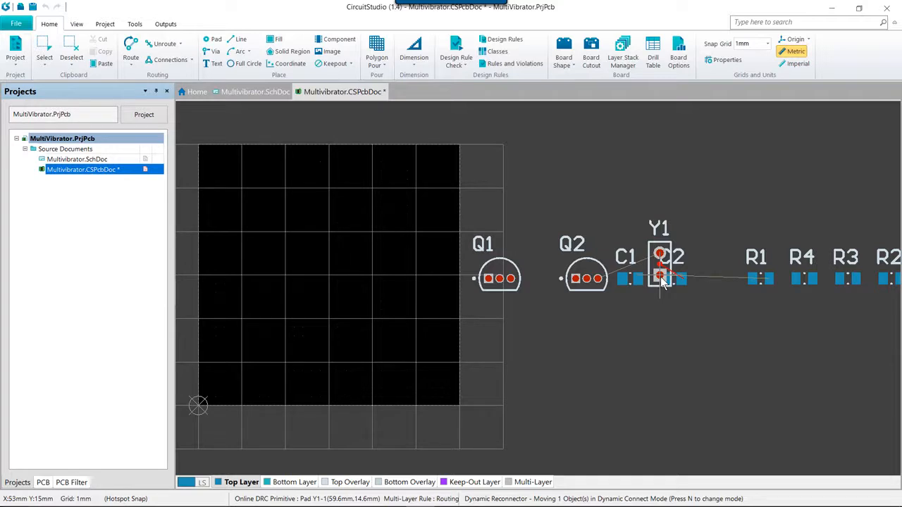
drag(659, 266, 327, 267)
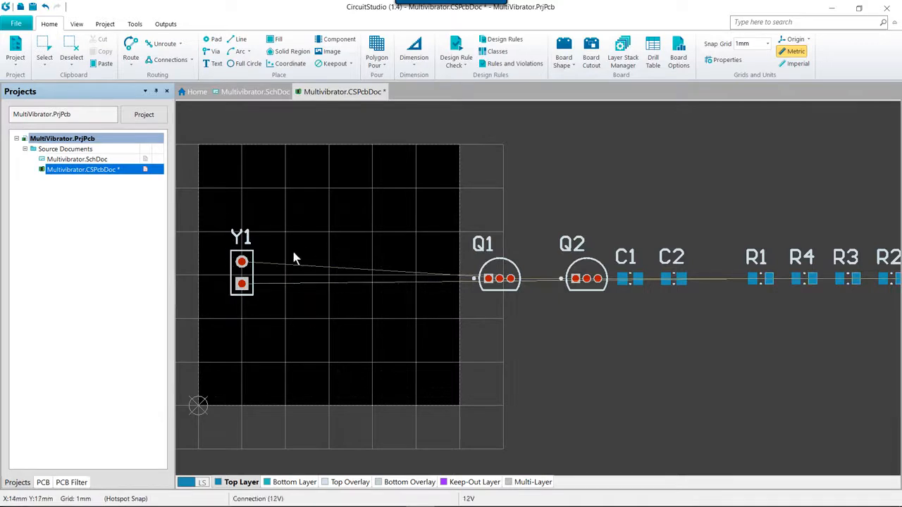
mouse_move(326, 304)
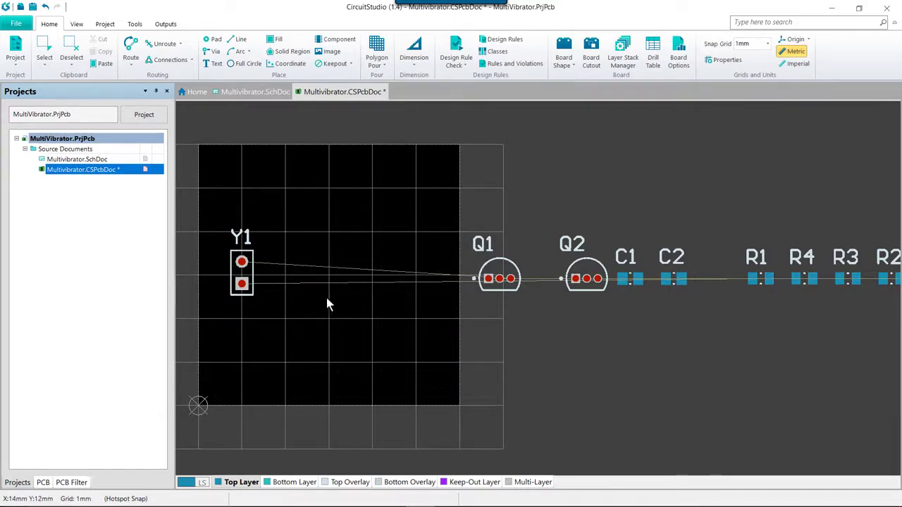
mouse_move(326, 295)
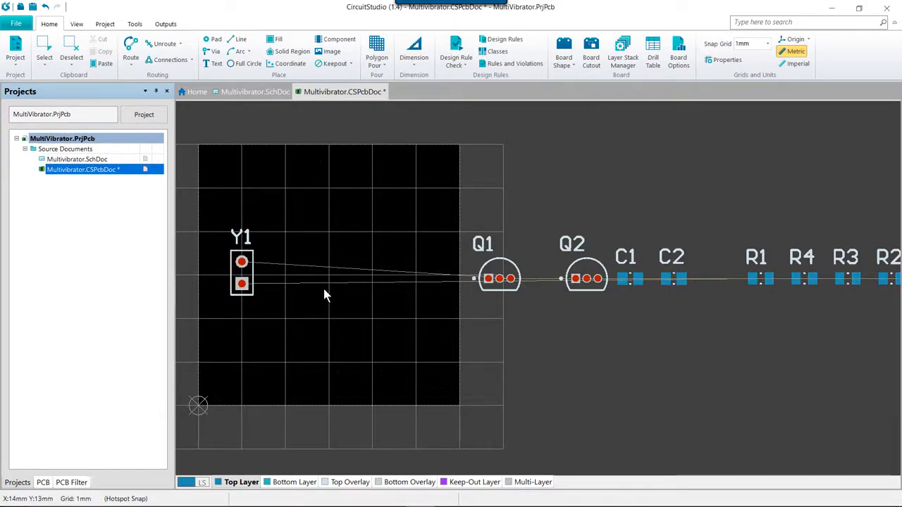
mouse_move(321, 303)
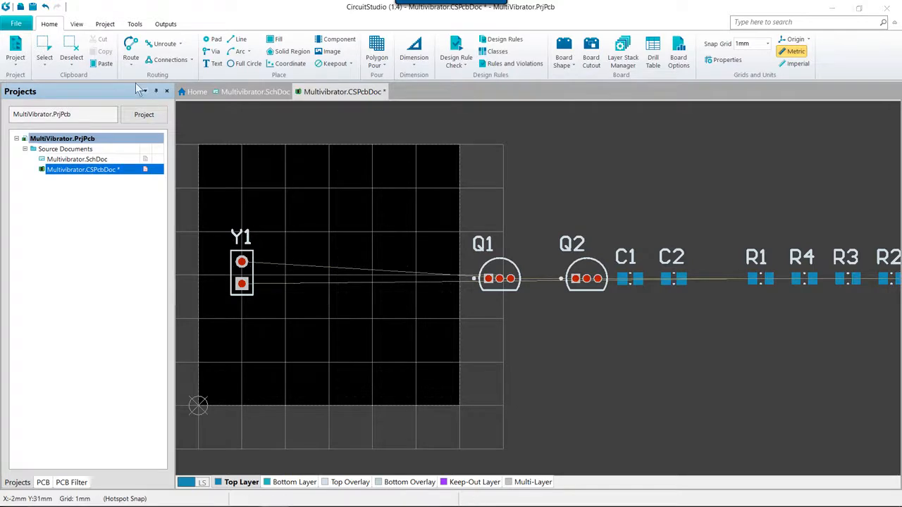
Start the Move Component command from the Tools tab's Move menu
click(135, 24)
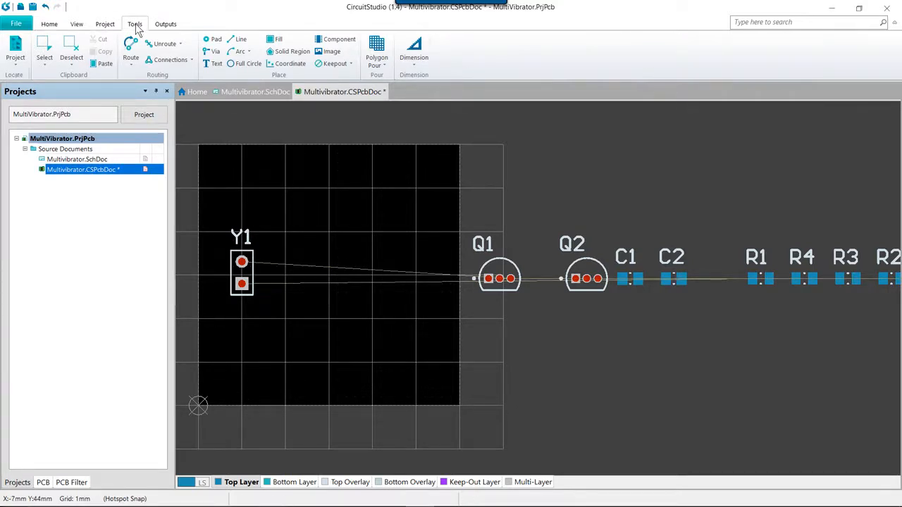
click(134, 23)
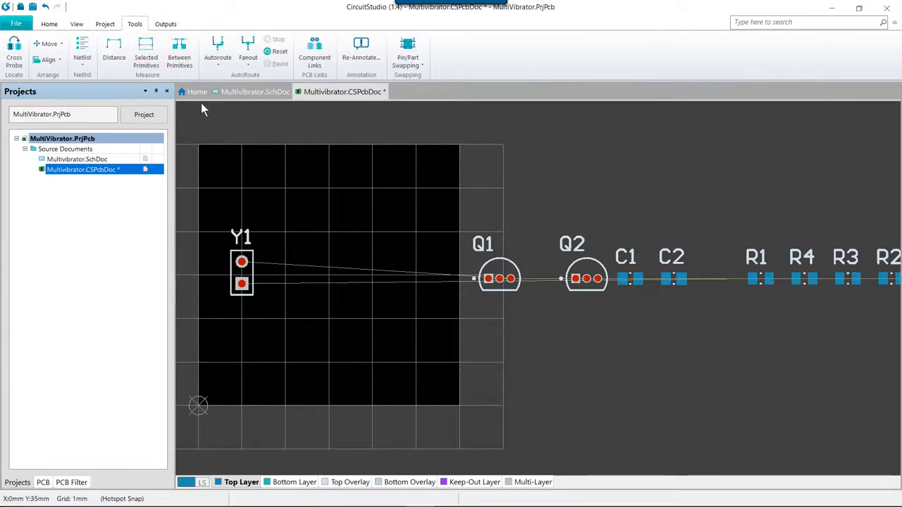
click(48, 43)
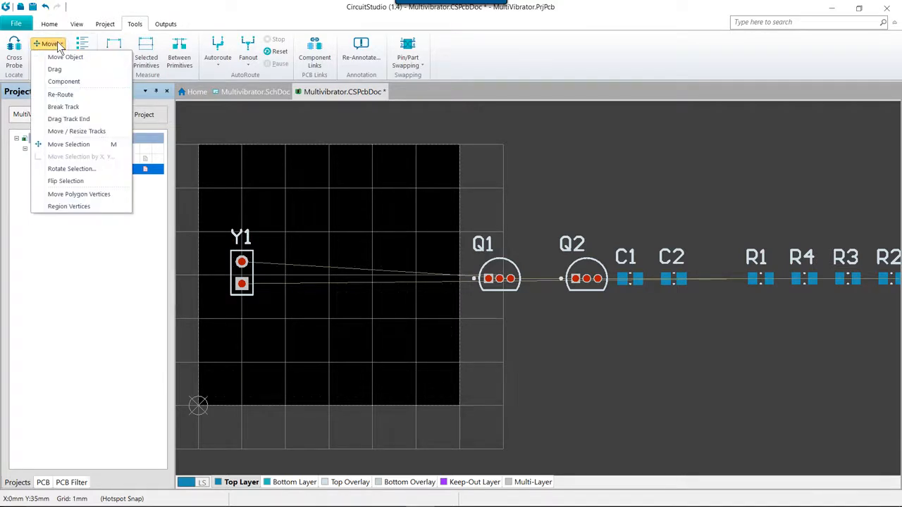
mouse_move(64, 81)
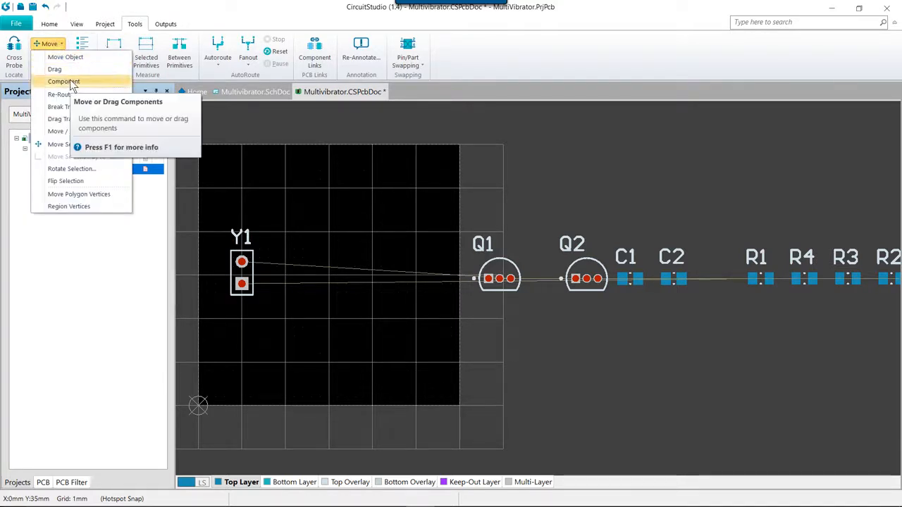
click(64, 81)
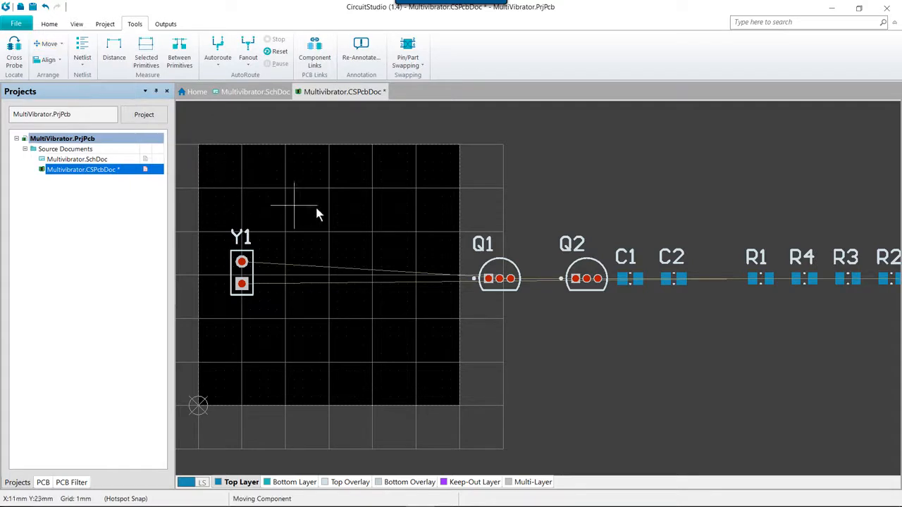
mouse_move(348, 224)
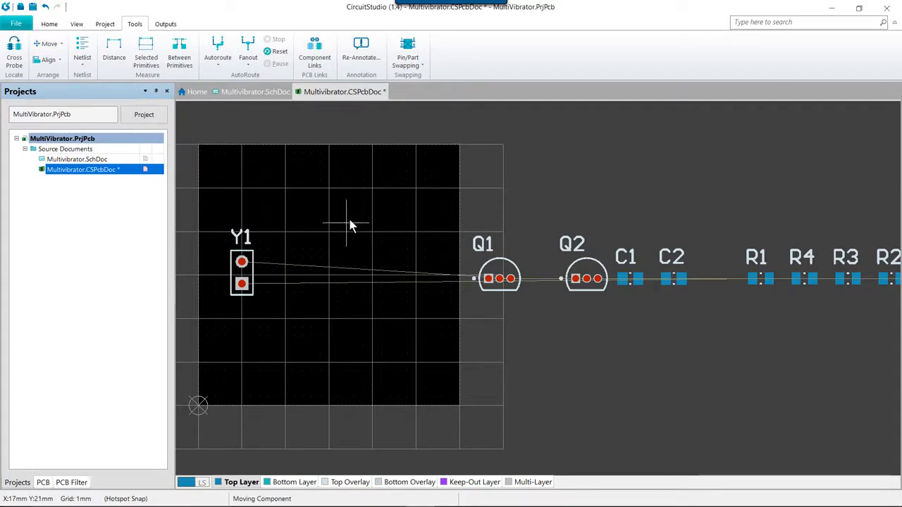
mouse_move(346, 224)
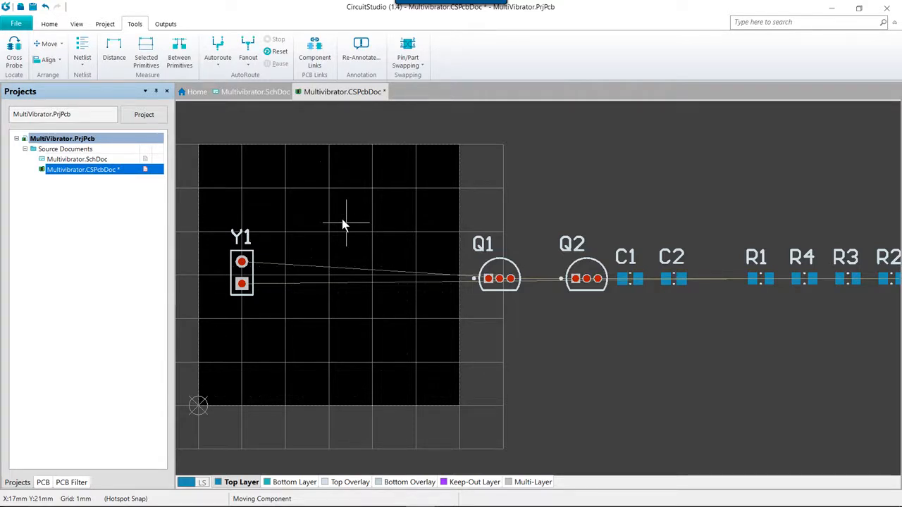
mouse_move(362, 238)
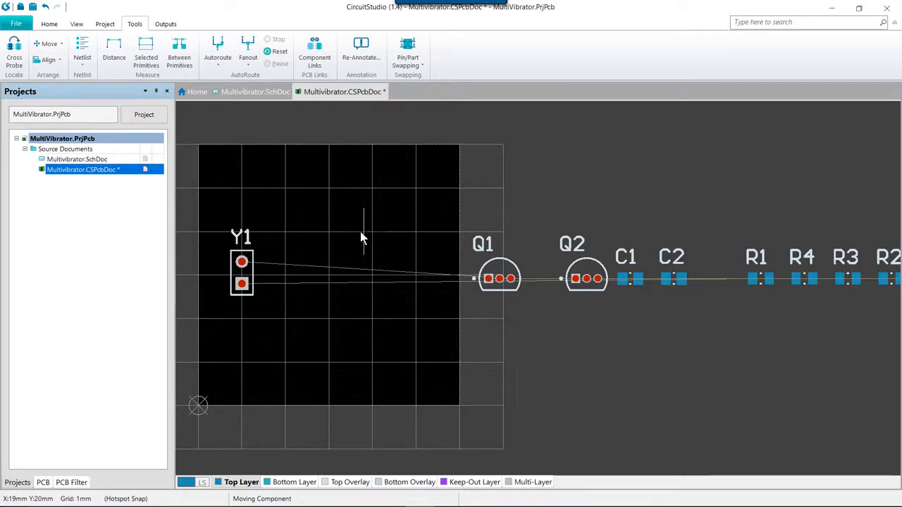
mouse_move(374, 240)
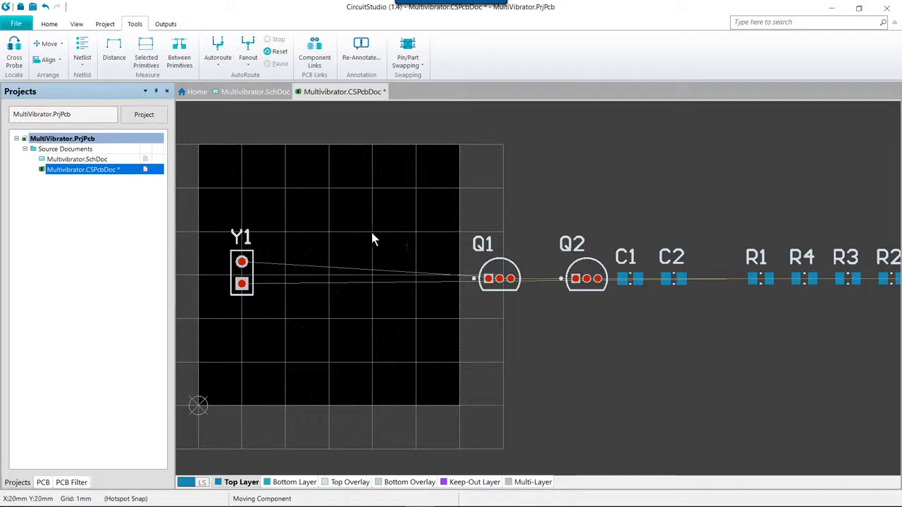
mouse_move(372, 235)
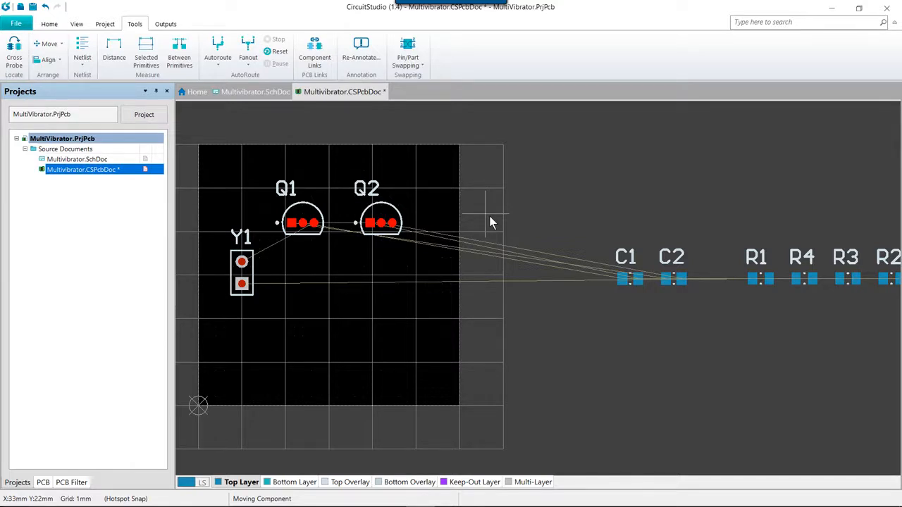
mouse_move(491, 220)
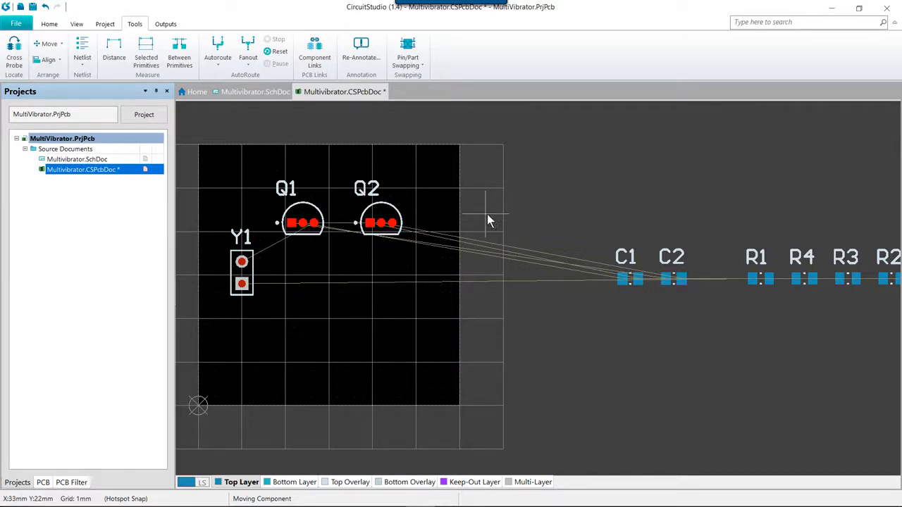
mouse_move(402, 313)
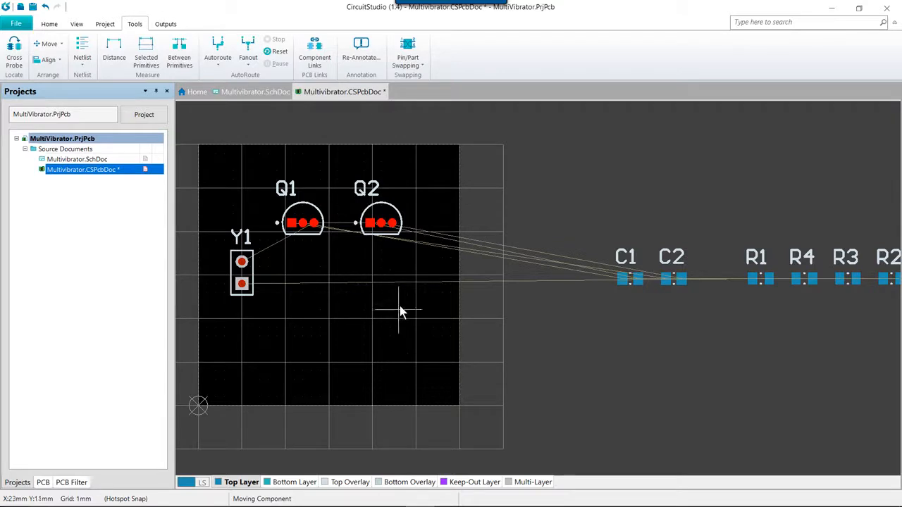
mouse_move(400, 315)
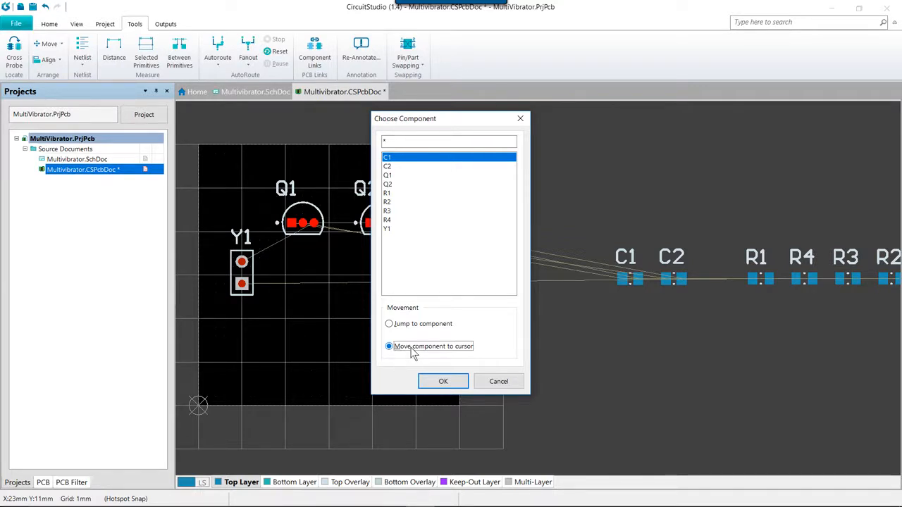
mouse_move(430, 324)
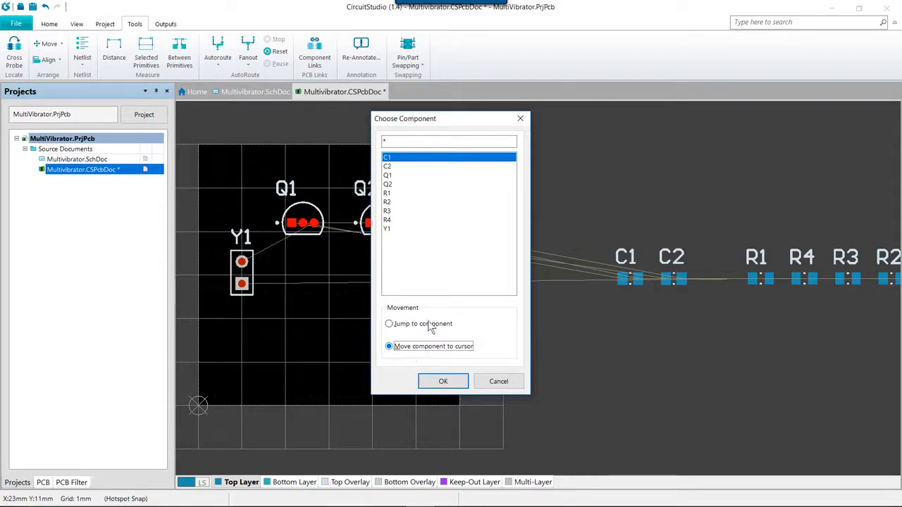
Place capacitors C1 and C2 side by side on the board below Q1 and Q2
text(c)
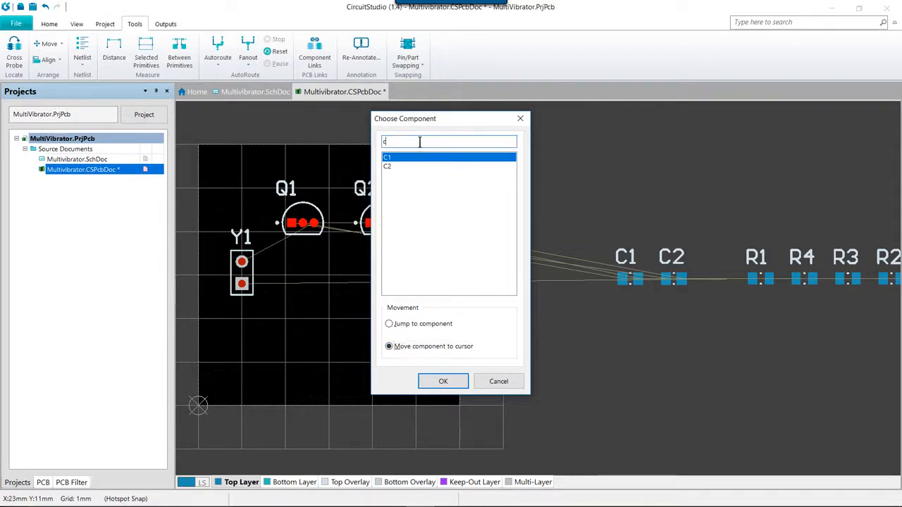
text(1)
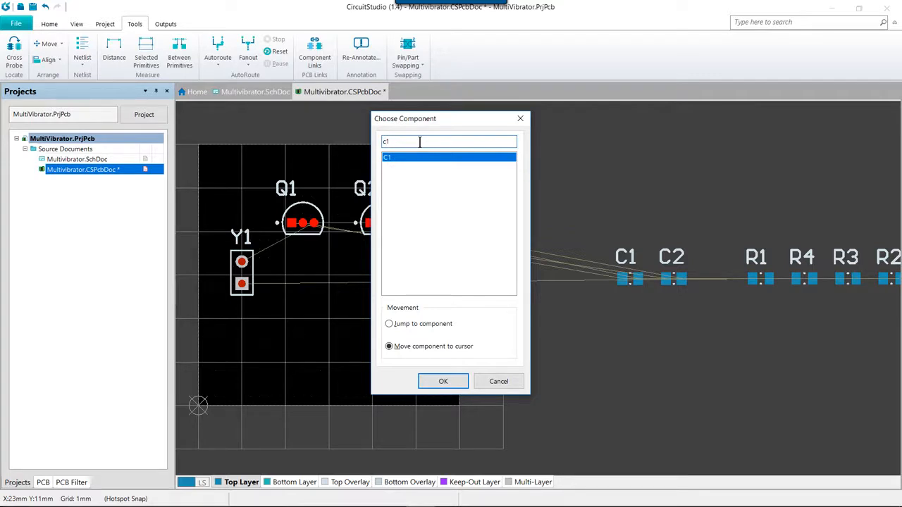
click(442, 381)
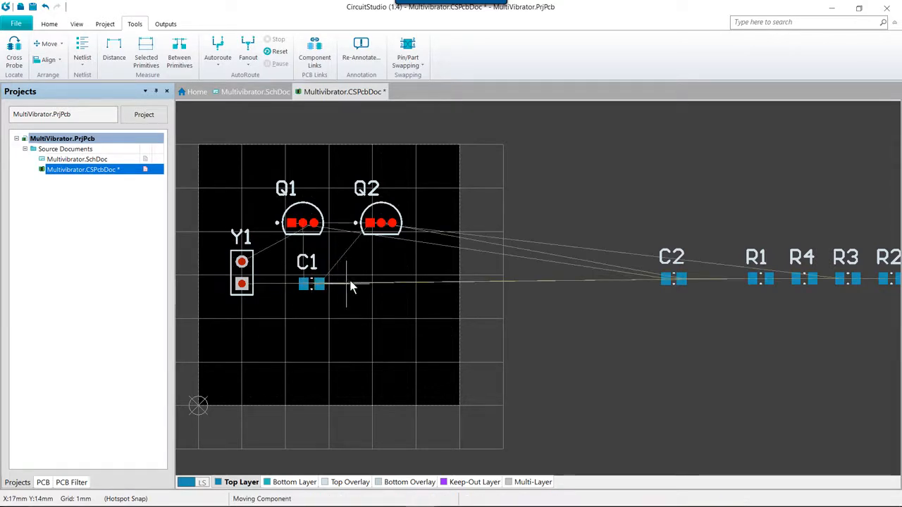
mouse_move(353, 286)
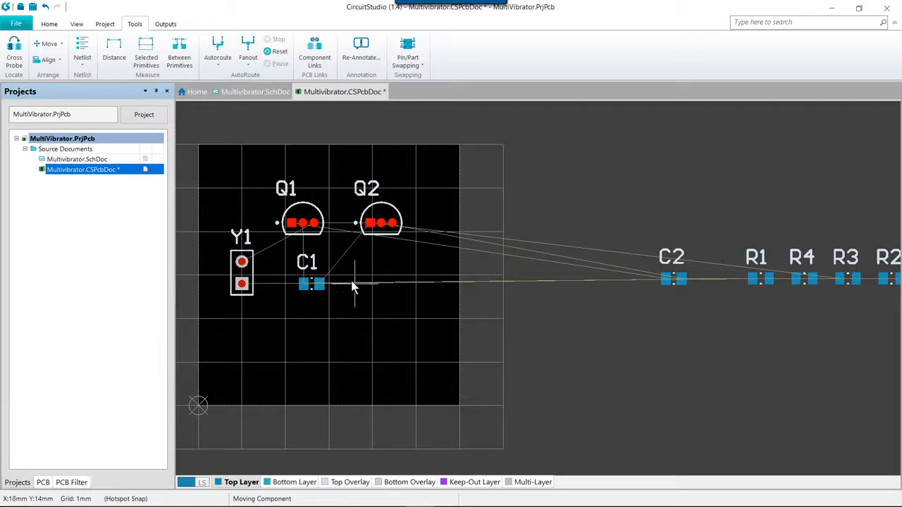
mouse_move(373, 285)
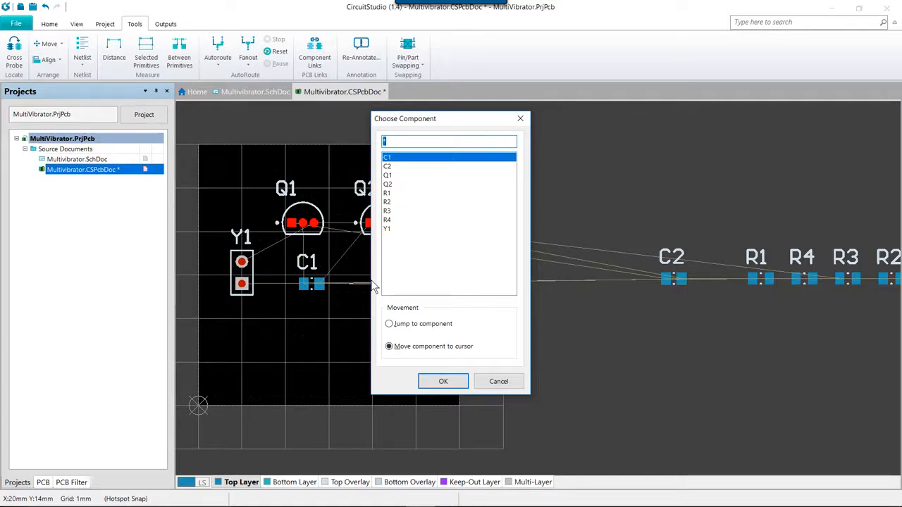
text(c2)
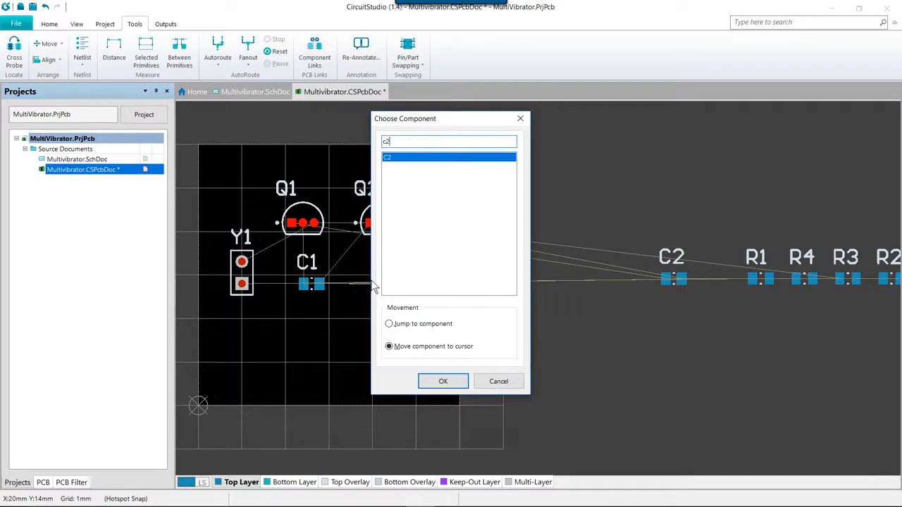
click(442, 381)
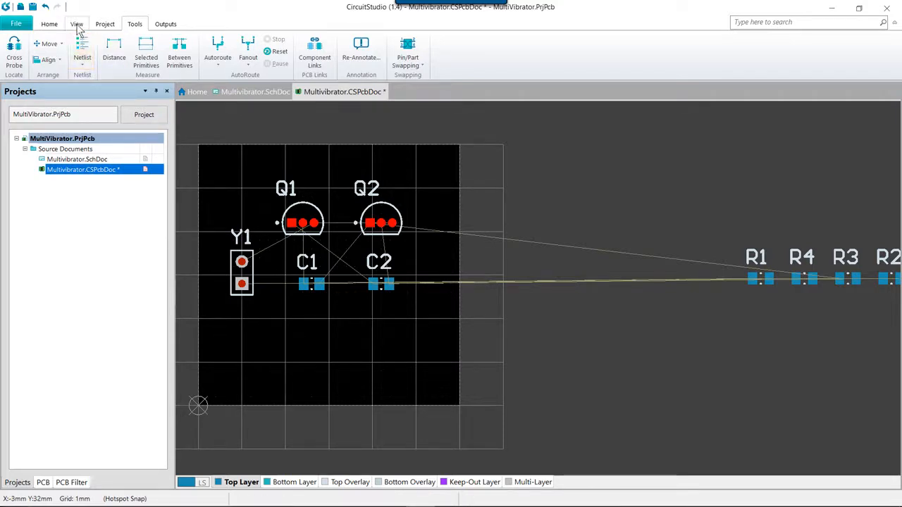
Open the Components panel in Components mode and scroll the Multivibrator list to R1–R4
click(76, 24)
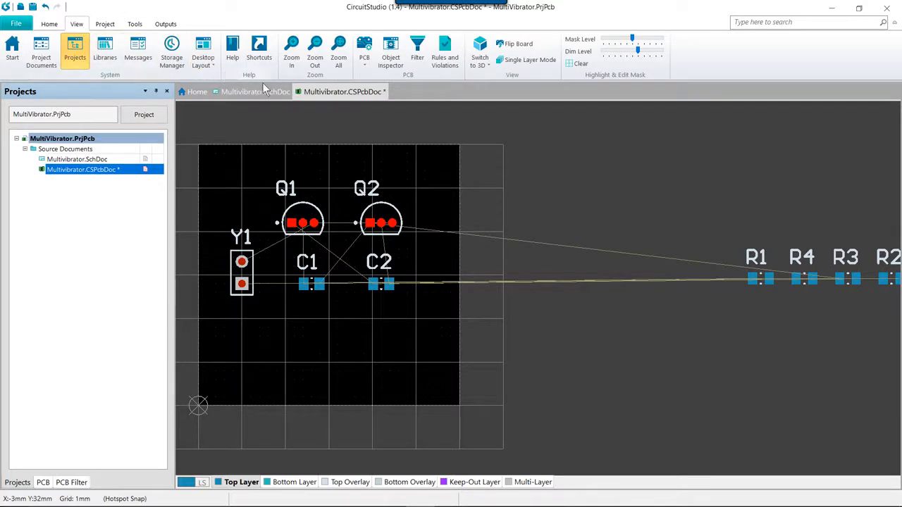
mouse_move(365, 47)
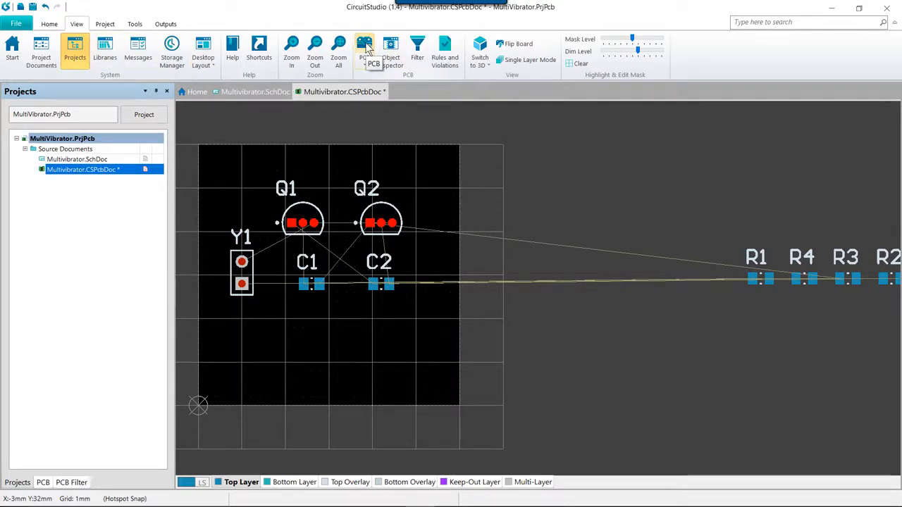
click(364, 53)
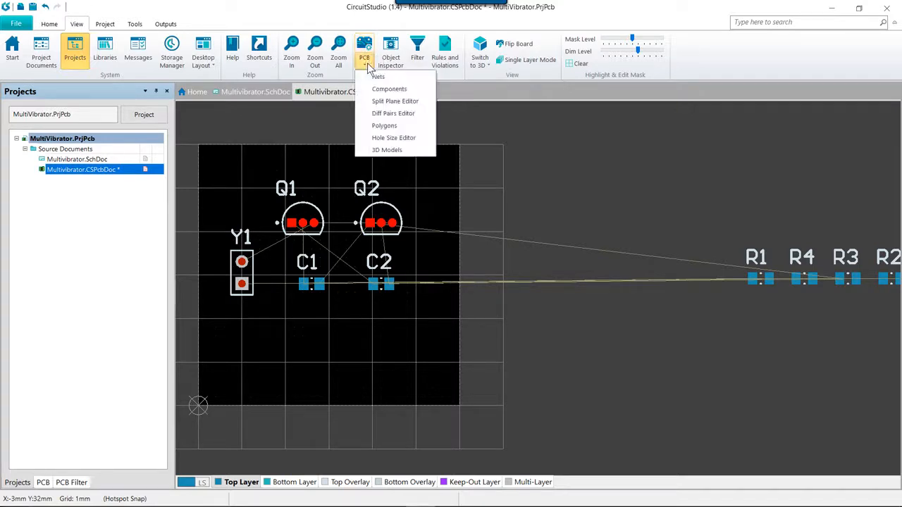
mouse_move(389, 89)
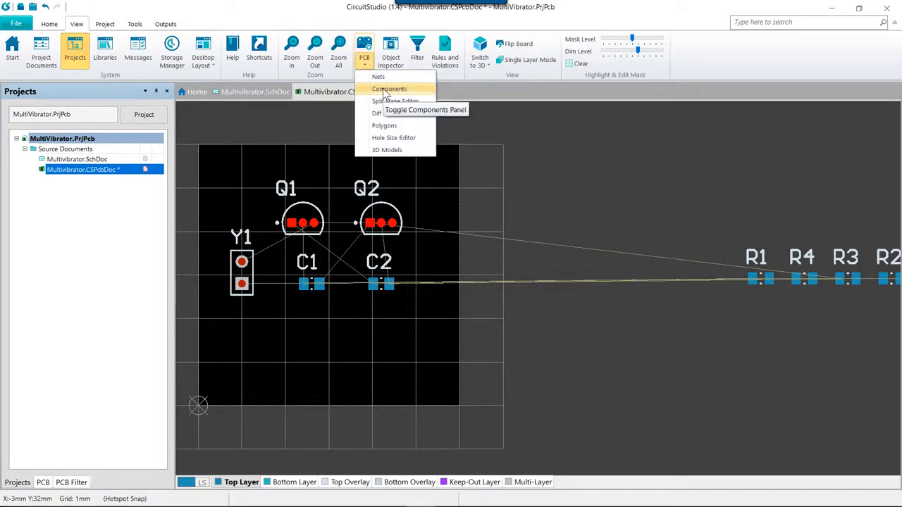
click(389, 89)
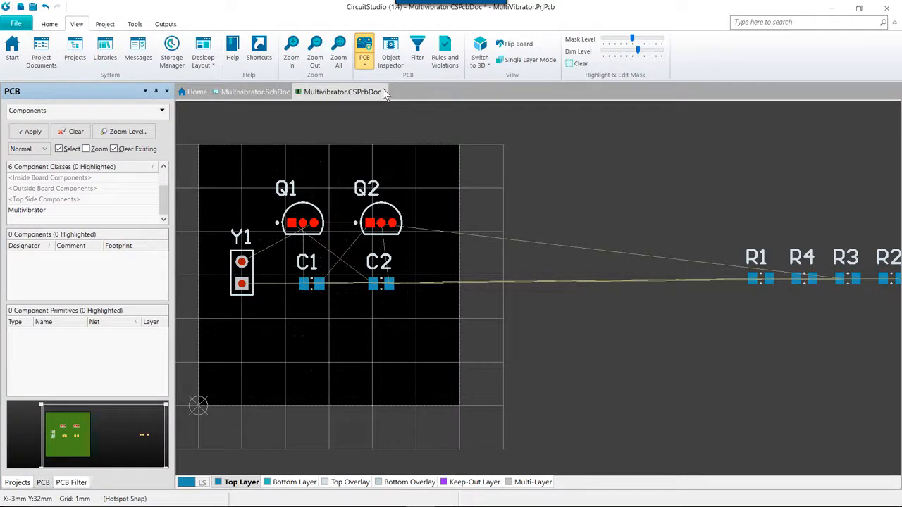
click(162, 110)
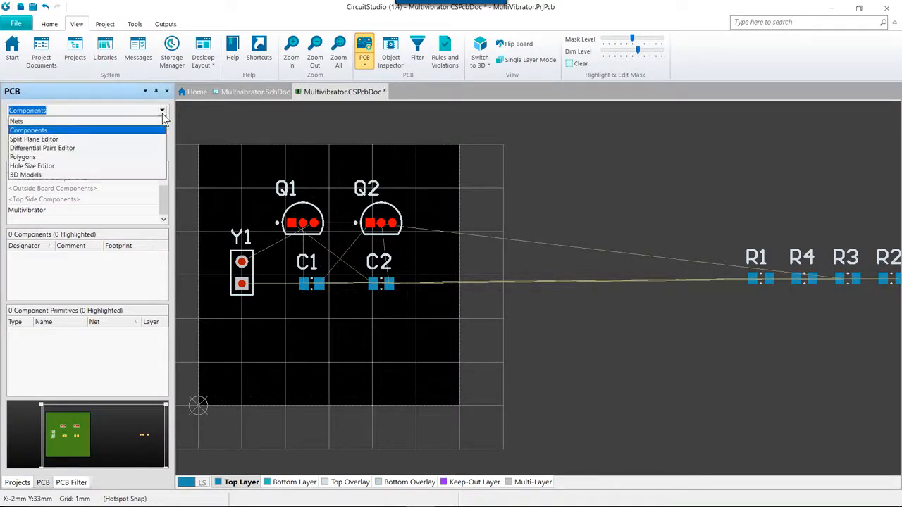
click(28, 130)
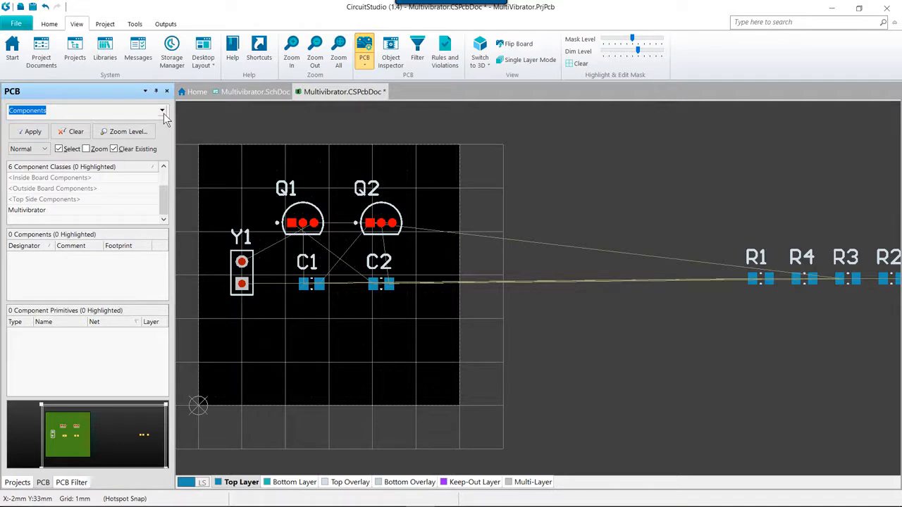
mouse_move(153, 222)
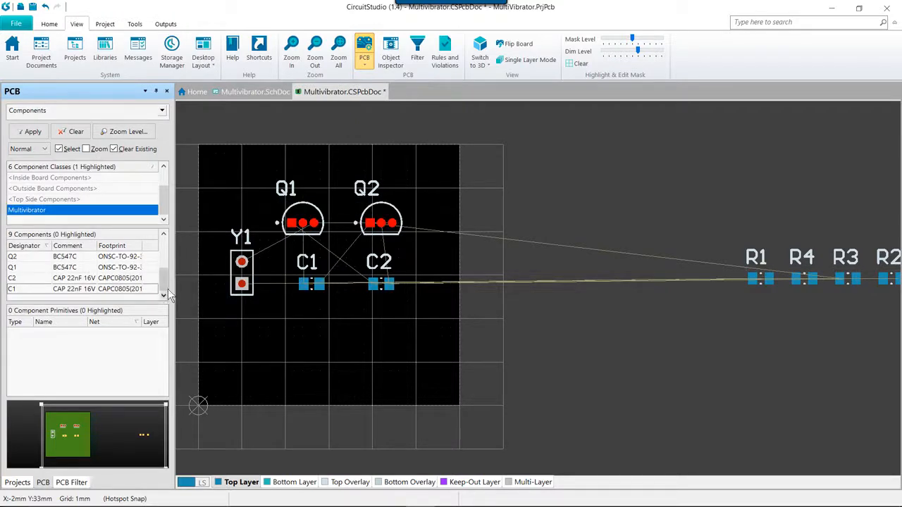
scroll(down, 3)
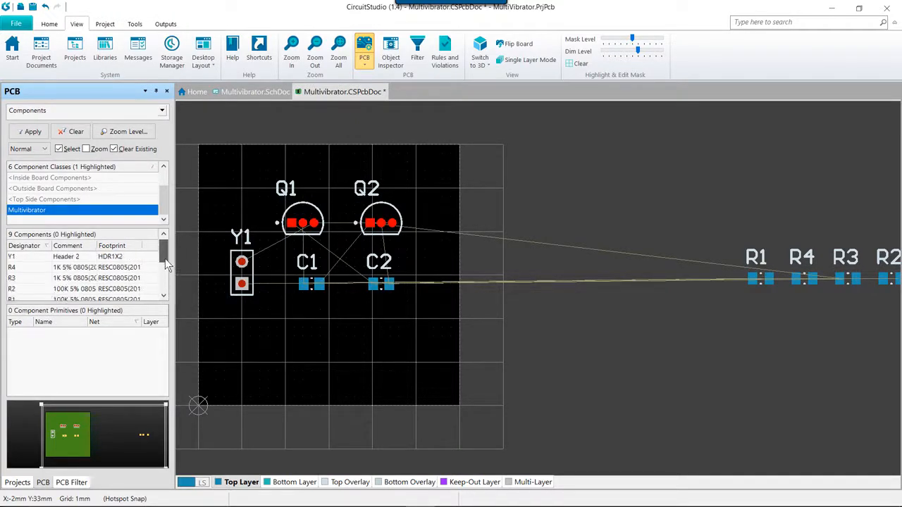
scroll(down, 3)
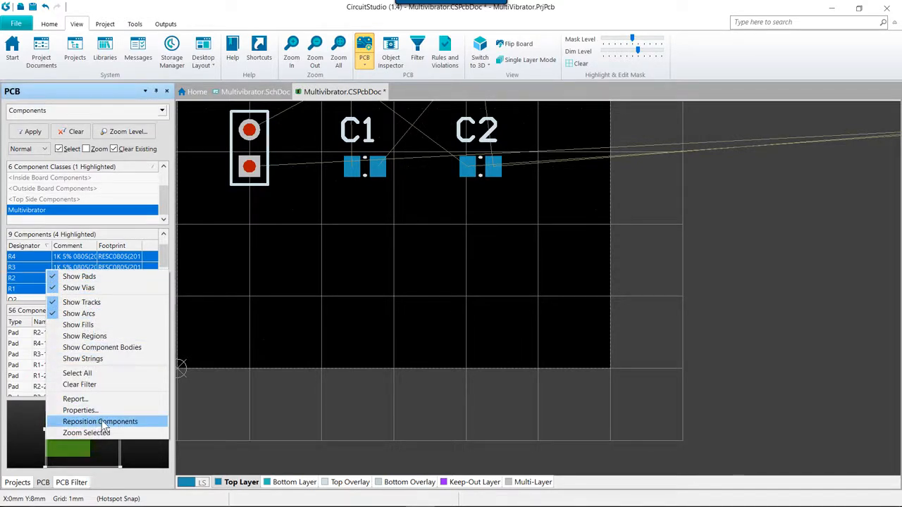
Reposition R1–R4 into a row below the capacitors, with R4 between C1 and C2
click(99, 421)
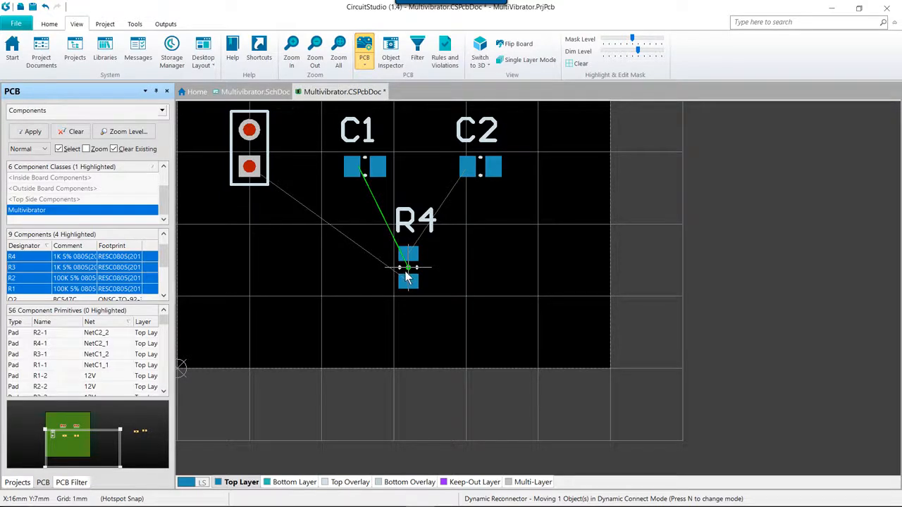
drag(409, 272, 381, 282)
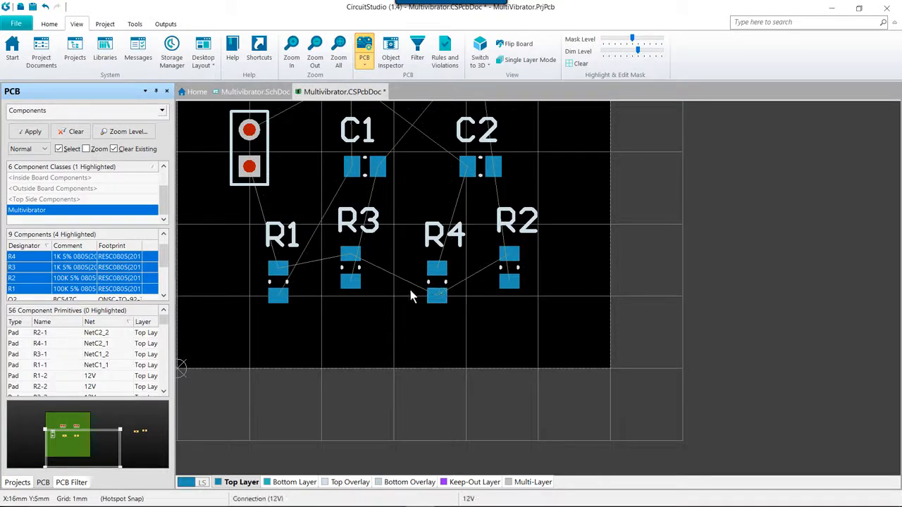
mouse_move(267, 247)
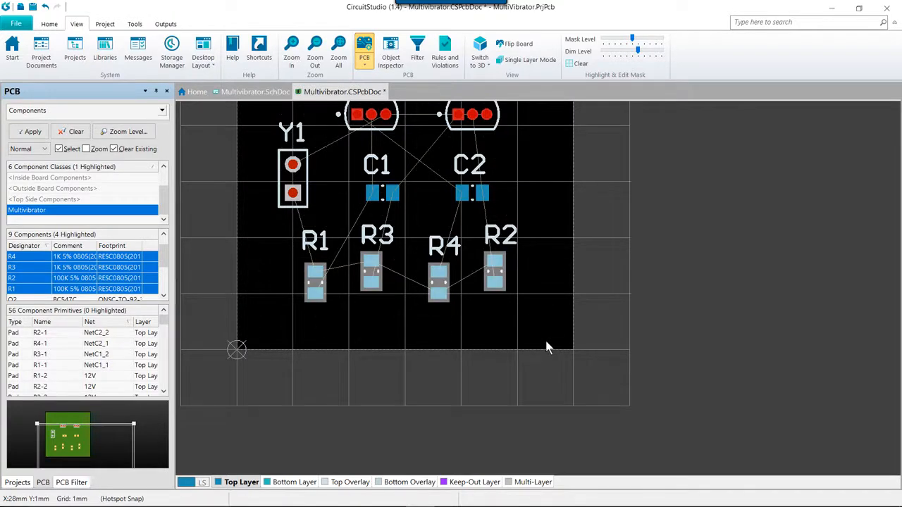
mouse_move(416, 293)
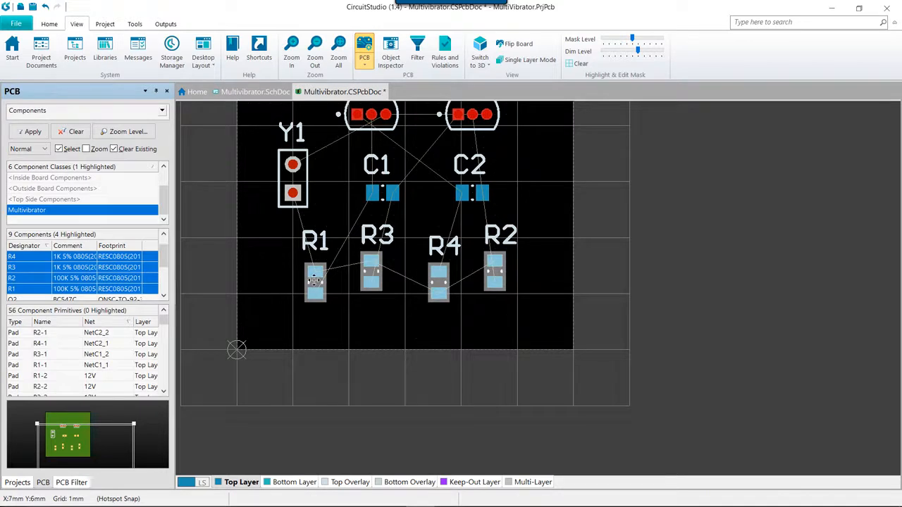
Align R1–R4 with Horizontal set to Space equally and Vertical set to Bottom
right_click(315, 281)
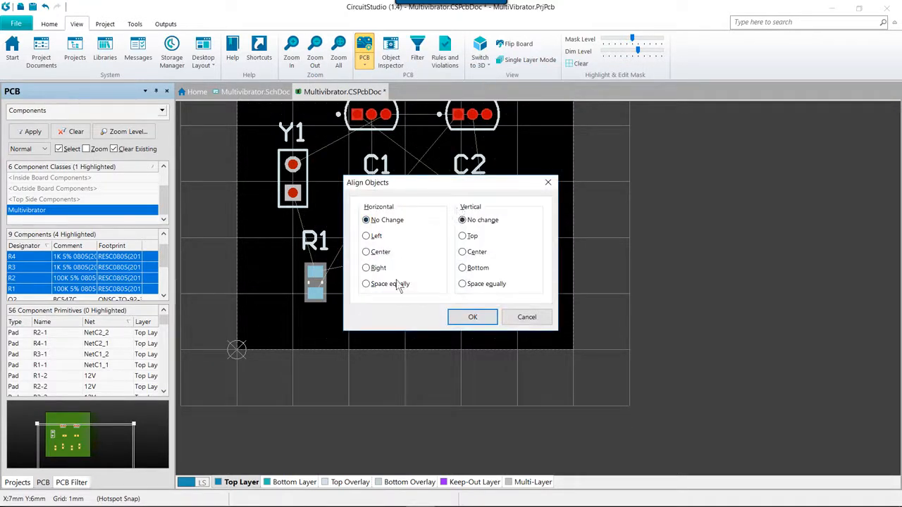
click(366, 283)
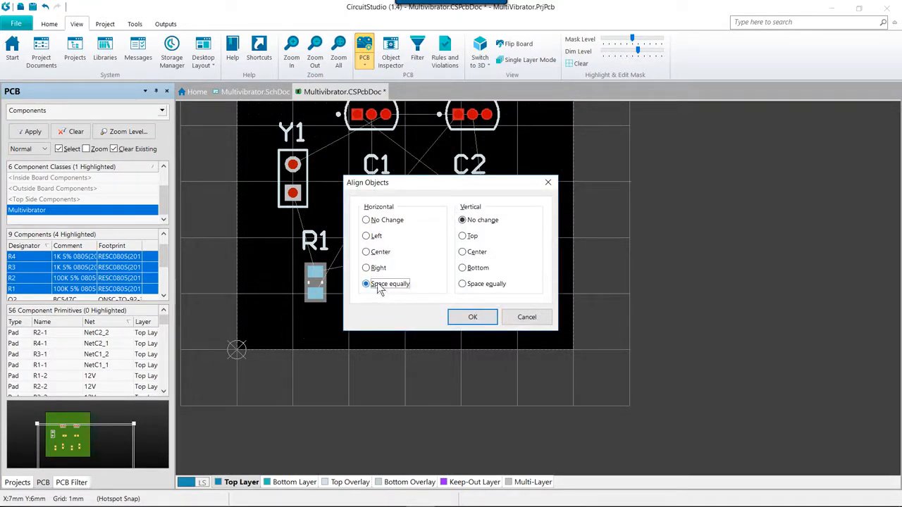
mouse_move(469, 267)
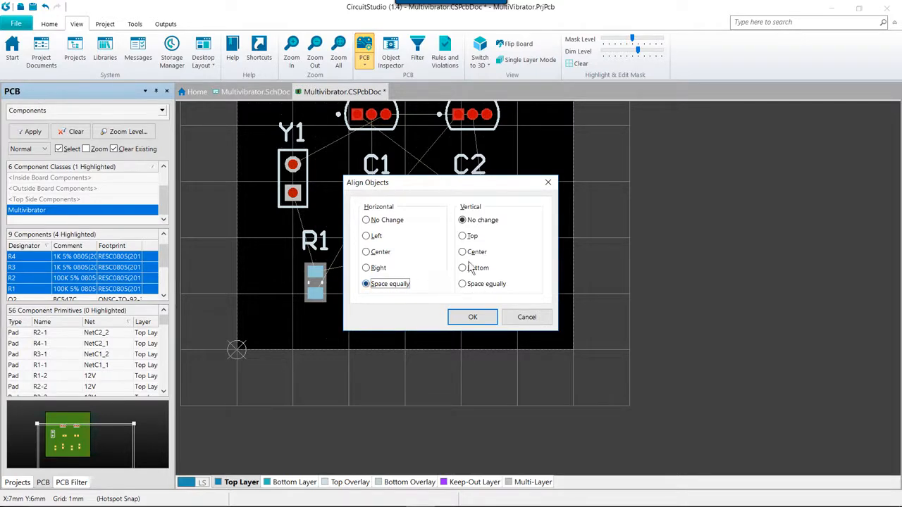
click(462, 268)
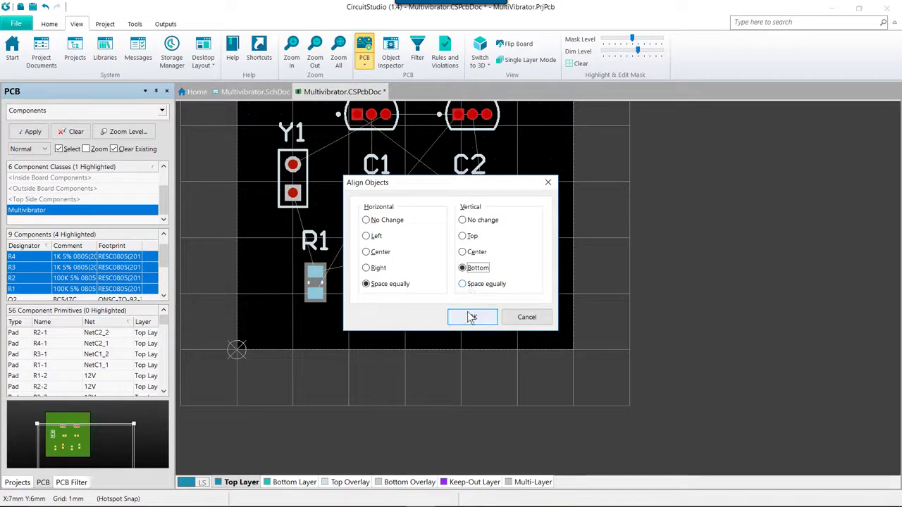
click(472, 317)
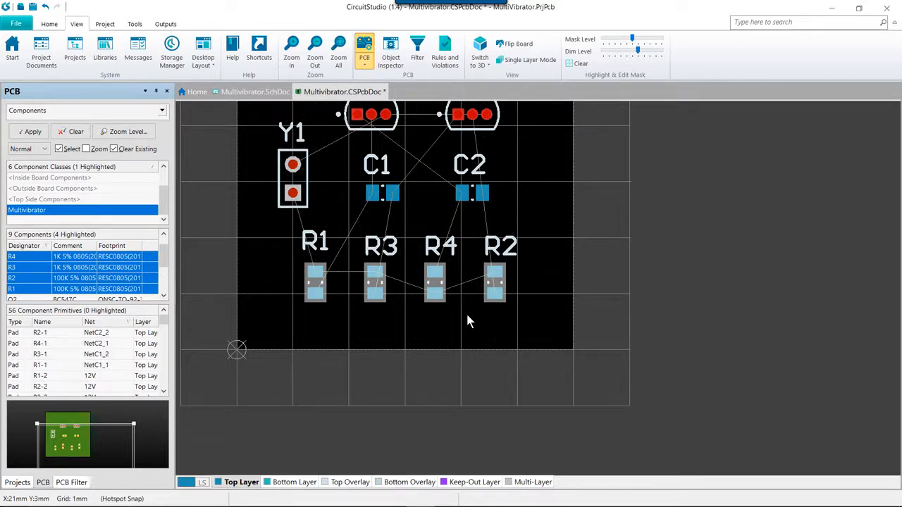
mouse_move(478, 335)
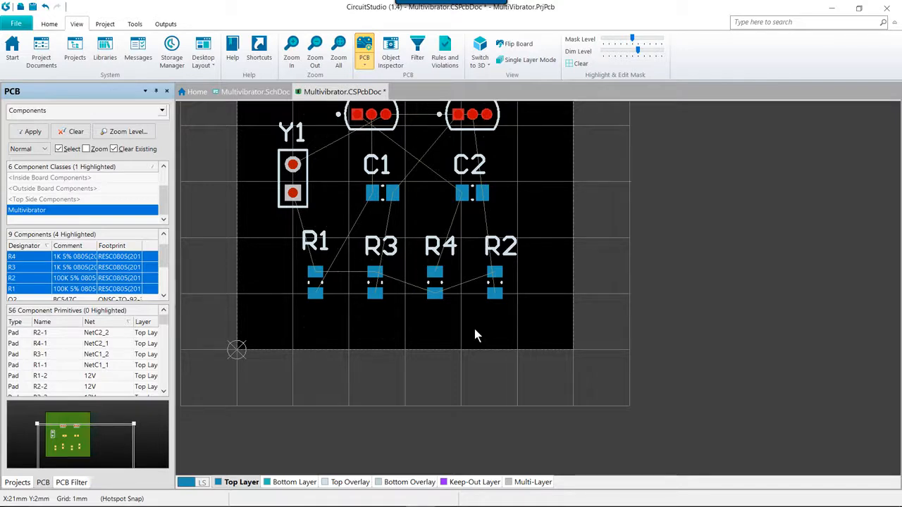
mouse_move(414, 333)
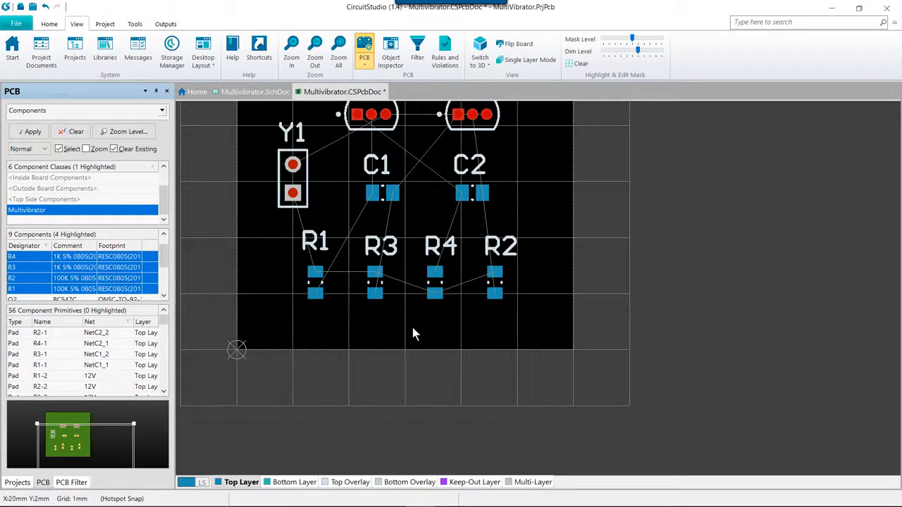
Zoom out to the whole board and shift R1's designator below the resistor row
scroll(up, 3)
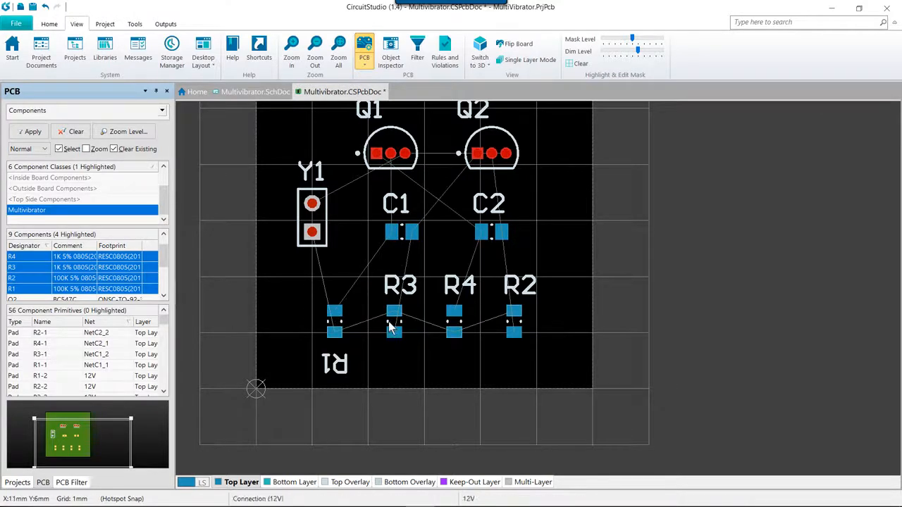
click(393, 327)
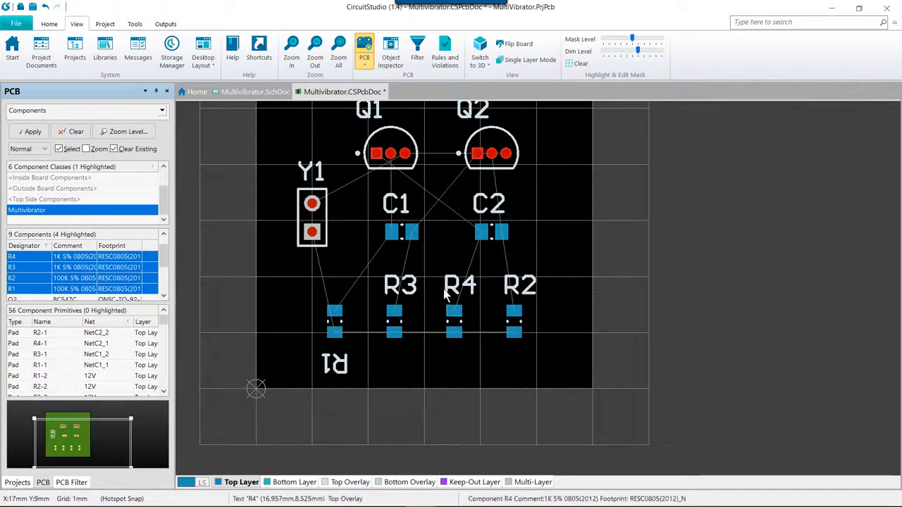
mouse_move(325, 317)
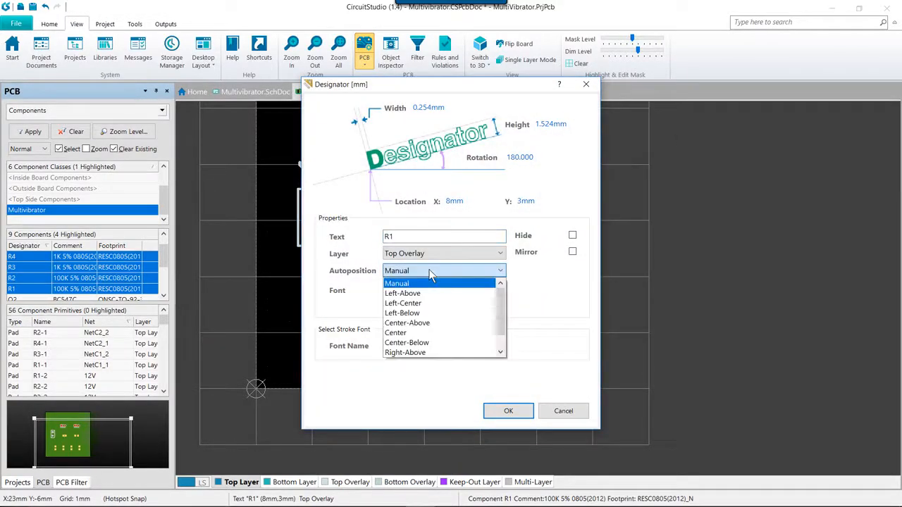
mouse_move(425, 313)
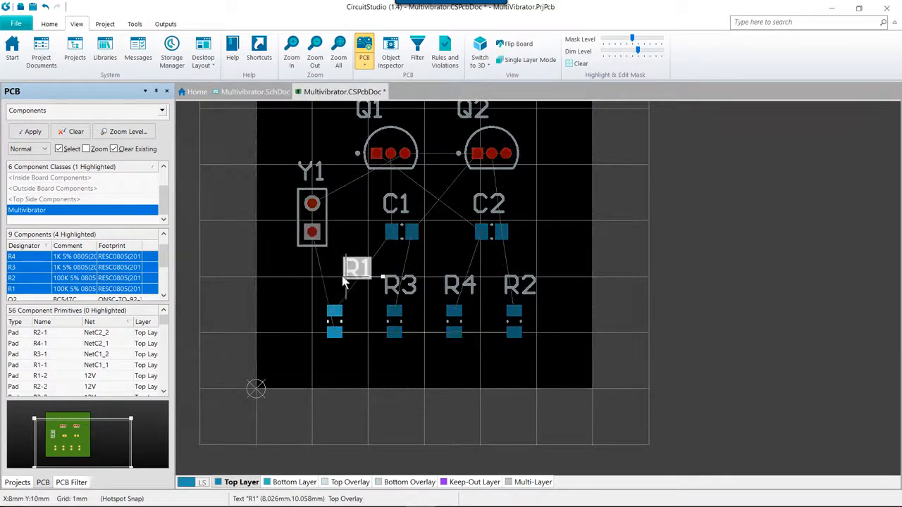
Drag R1's designator back up and set its Autoposition to Center-Above
drag(356, 266, 335, 278)
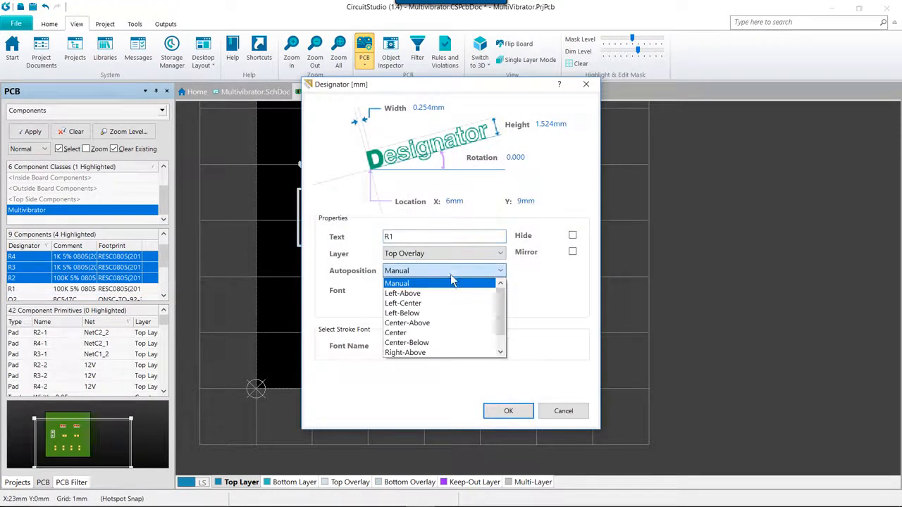
click(407, 322)
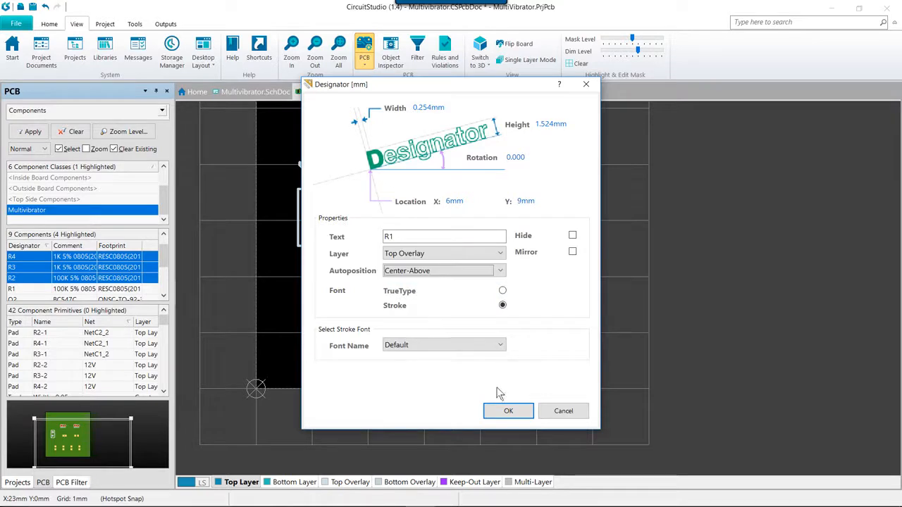
click(508, 411)
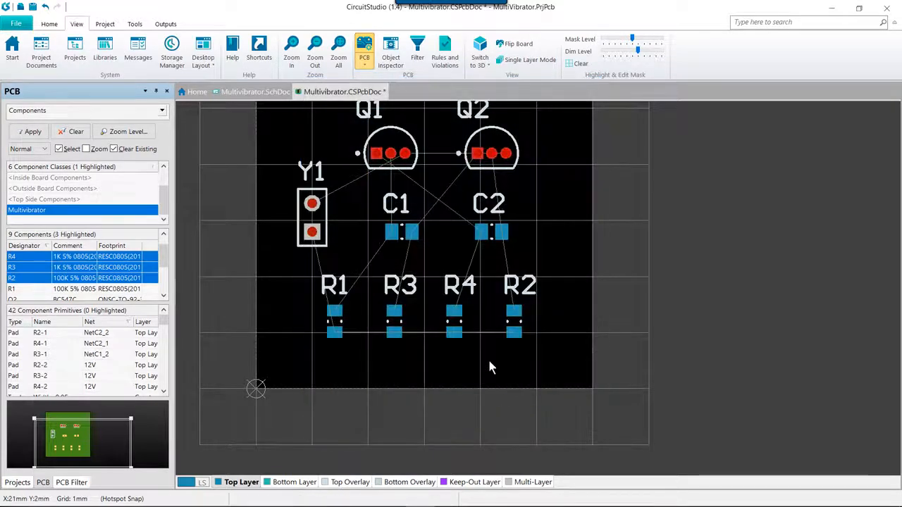